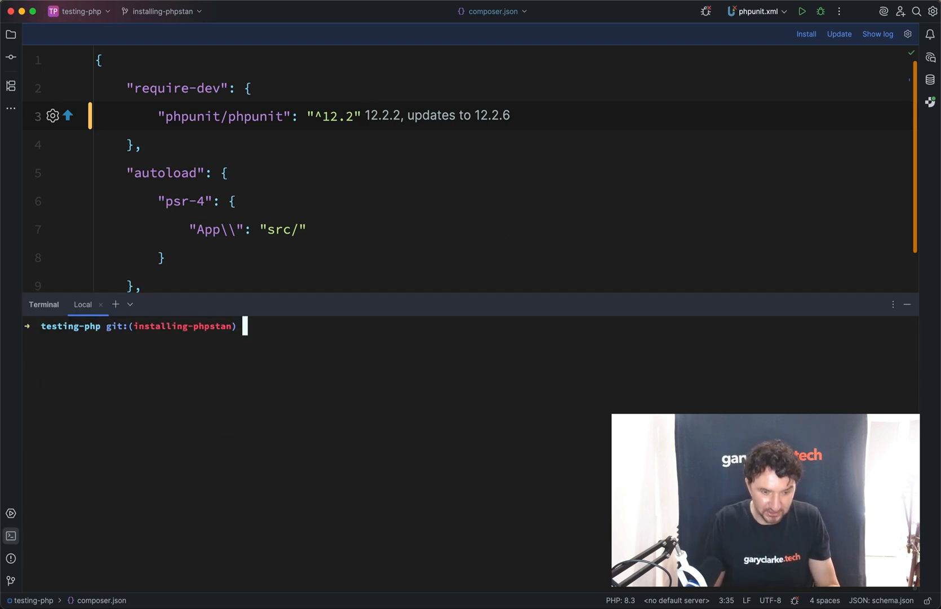
# Install phpstan/phpstan as a dev dependency with composer require --dev phpstan/phpstan
pyautogui.write('composer')
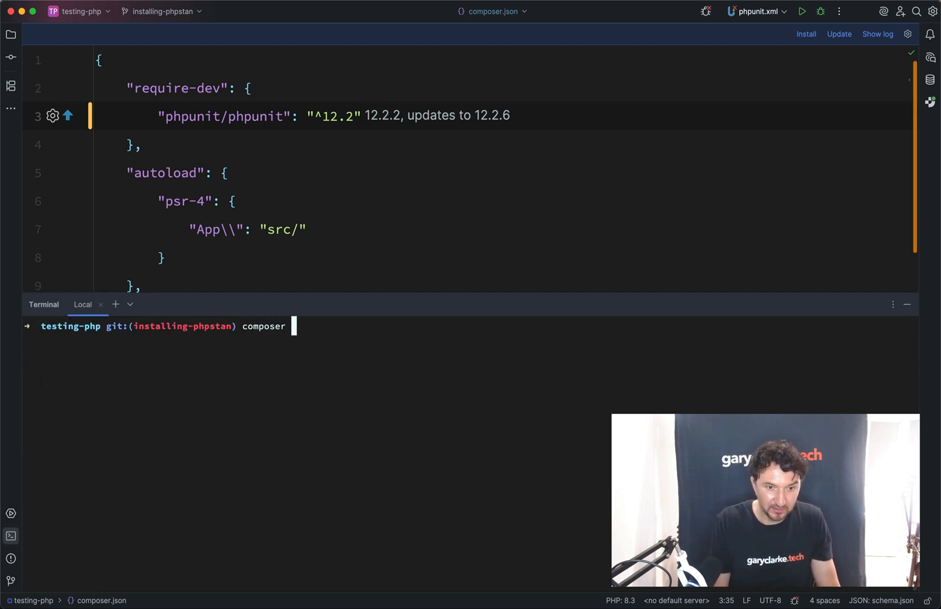
pyautogui.write('require')
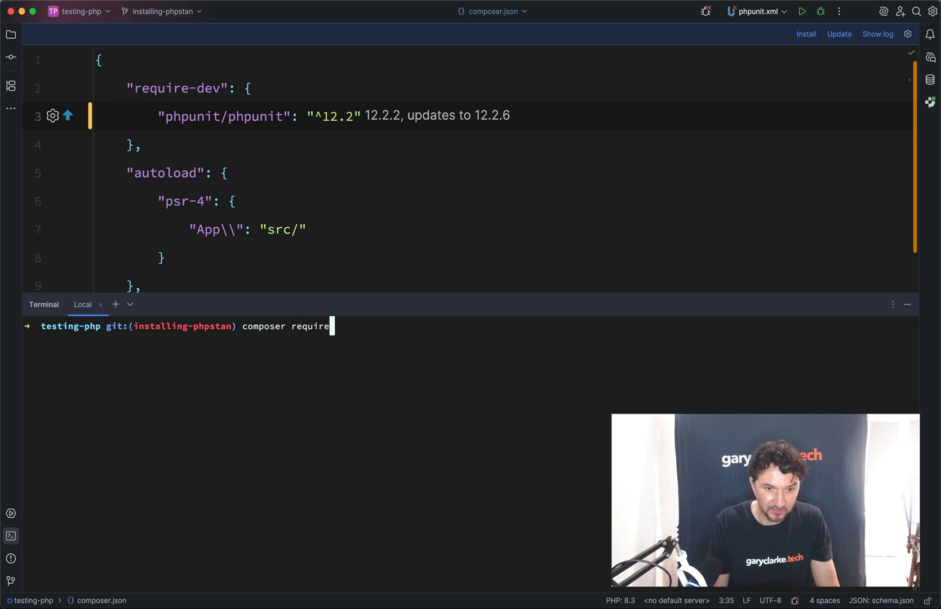
pyautogui.write('--dev p')
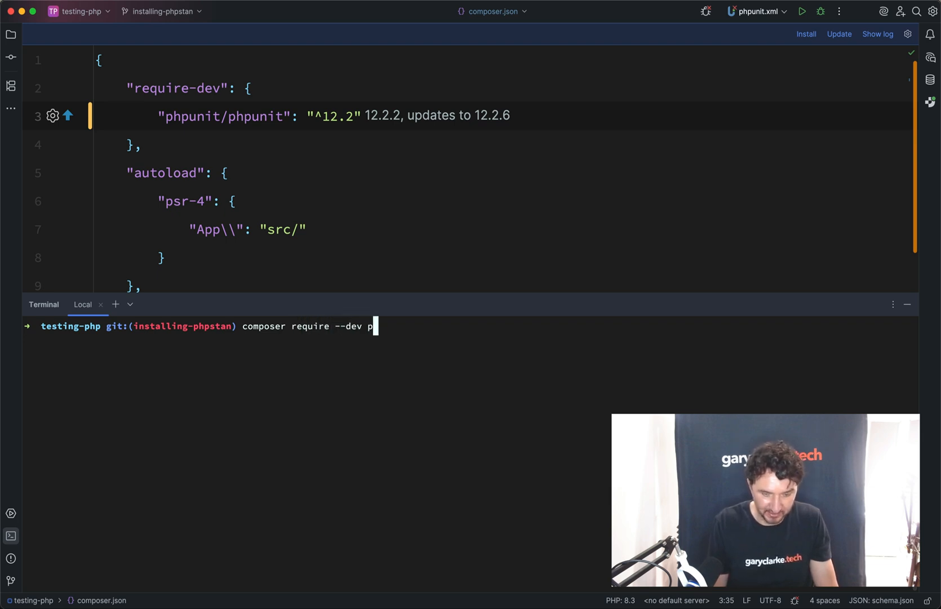
pyautogui.write('hpstan/phpstan')
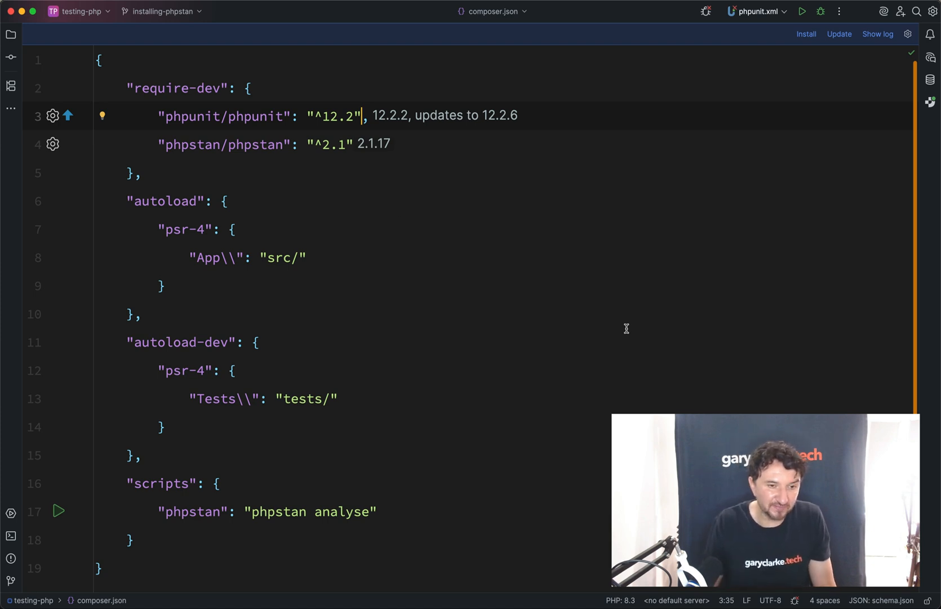
# Create an empty phpstan.neon file in the project root
pyautogui.click(10, 34)
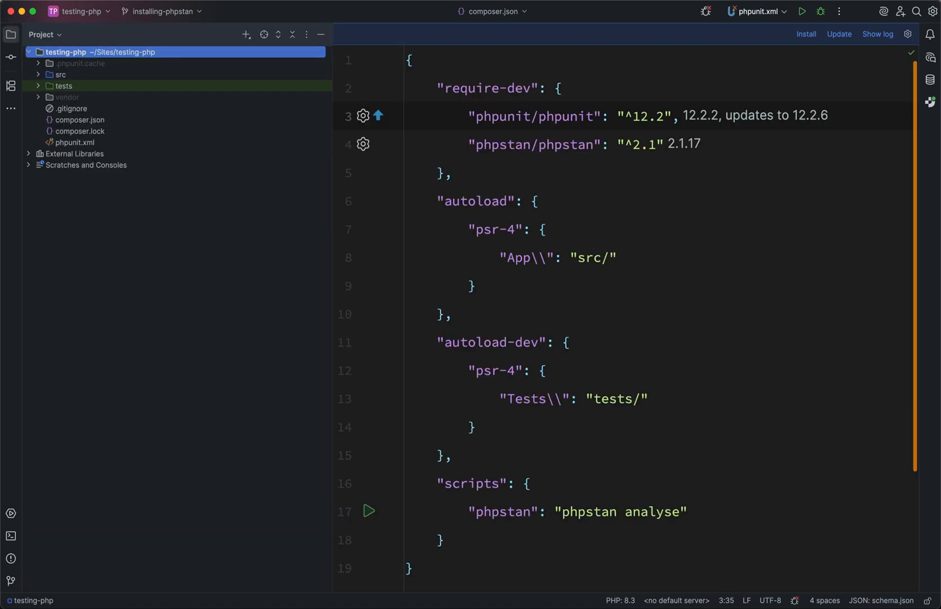
pyautogui.click(79, 130)
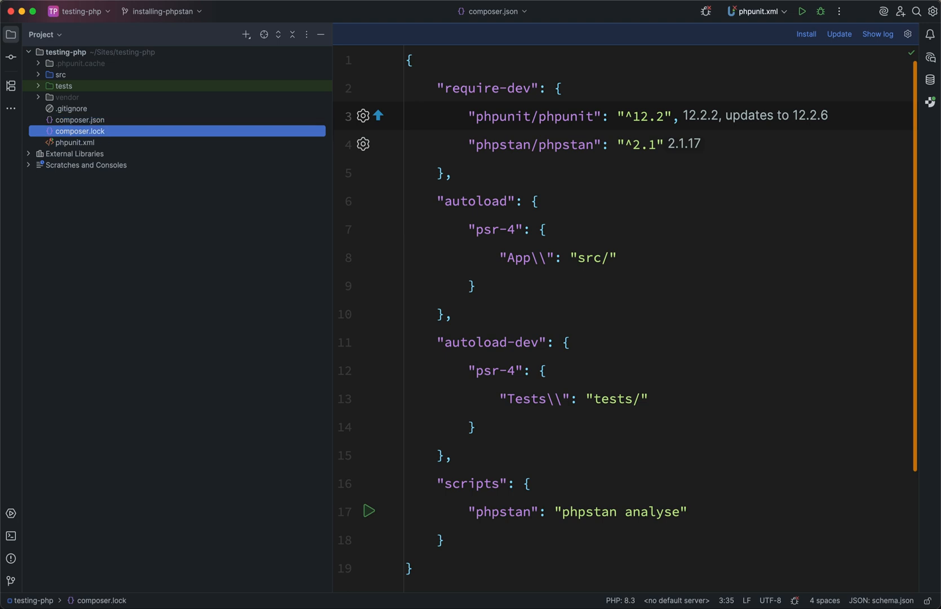
pyautogui.click(78, 142)
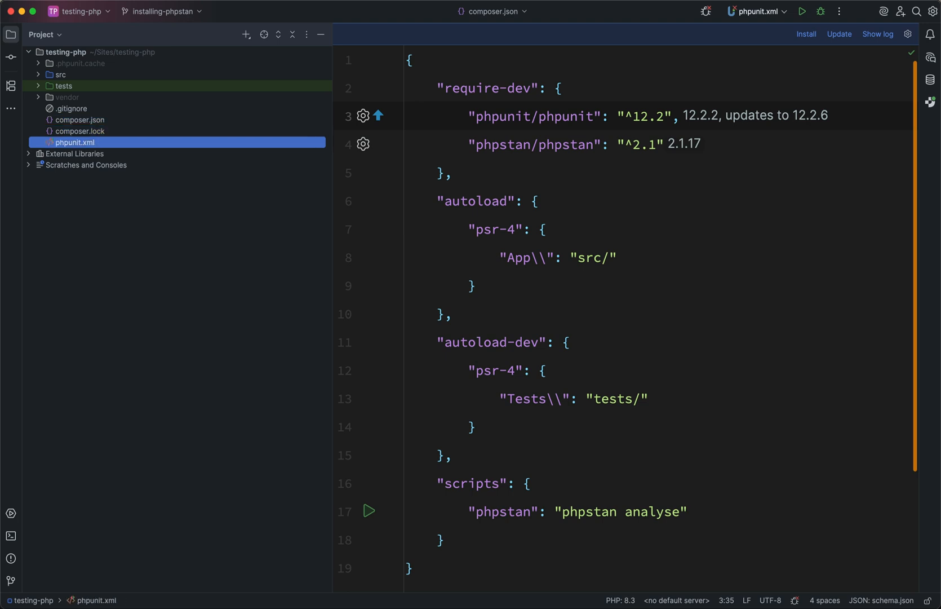
pyautogui.click(66, 52)
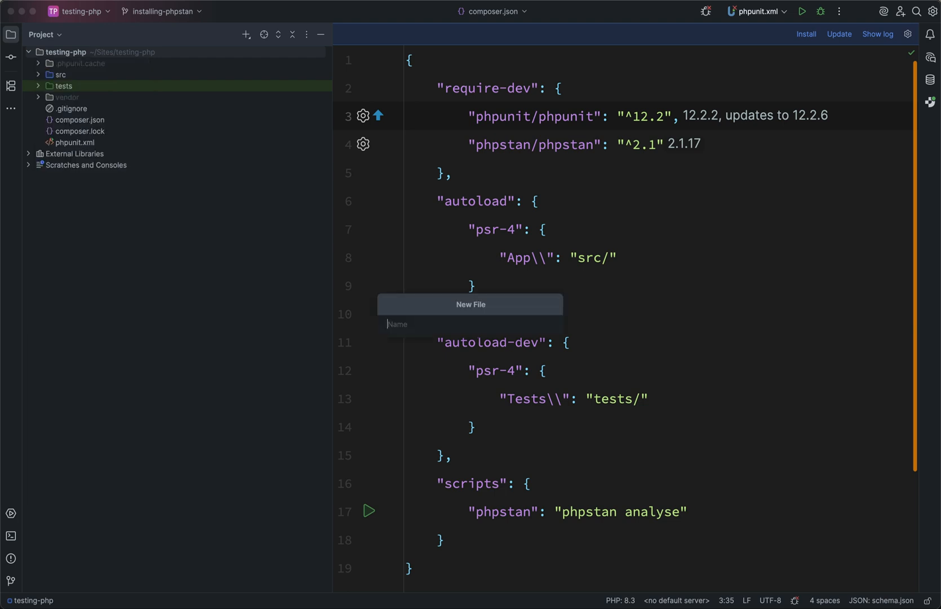
pyautogui.write('phpstan')
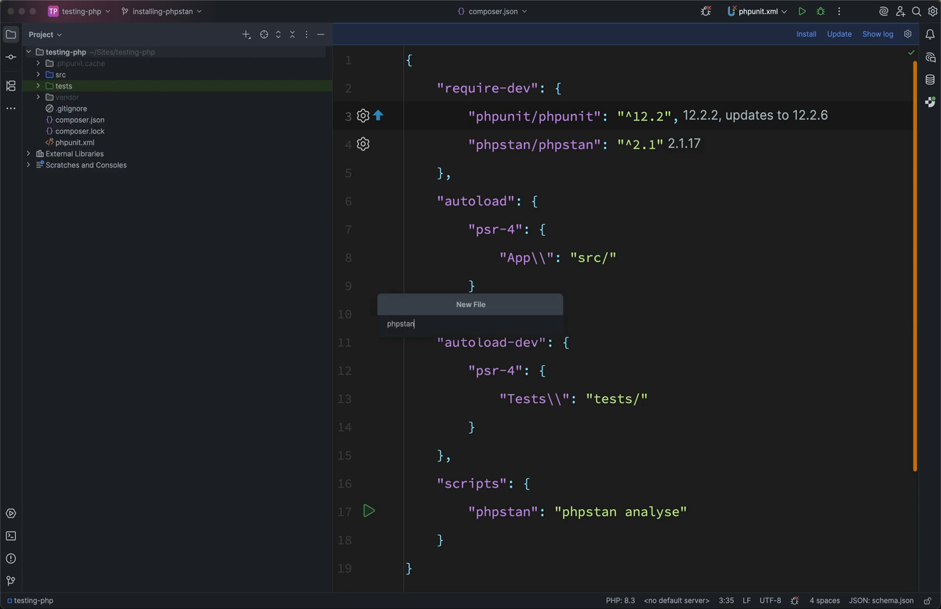
pyautogui.write('.neo')
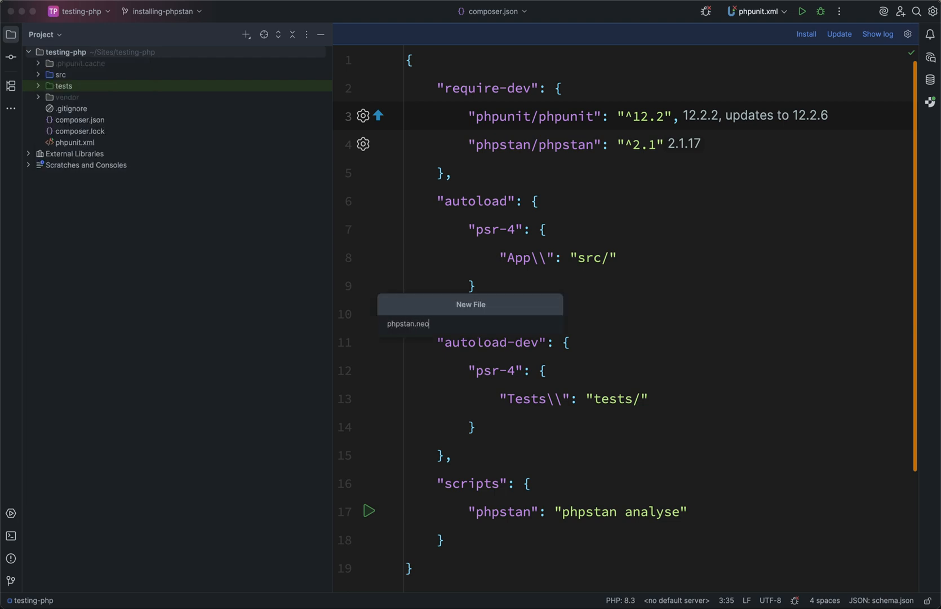
pyautogui.press('Enter')
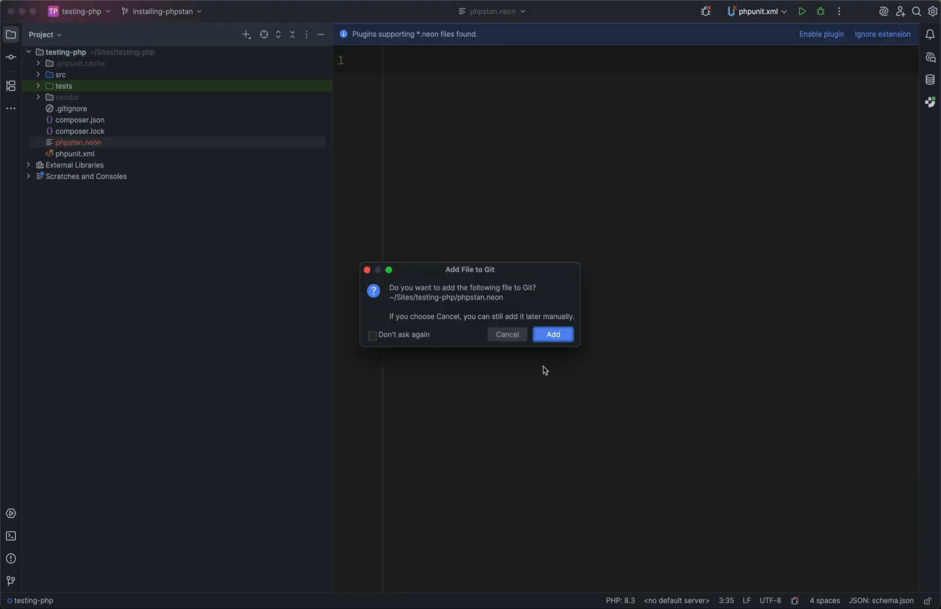
# Answer the Git prompt, write level 5 and path src into phpstan.neon, and reshow the project tree
pyautogui.click(551, 334)
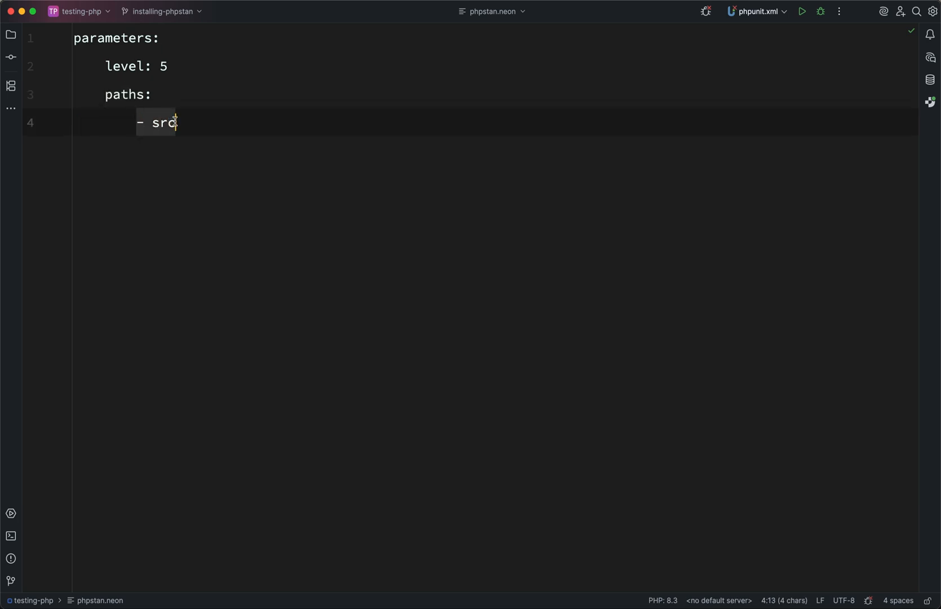
pyautogui.click(10, 35)
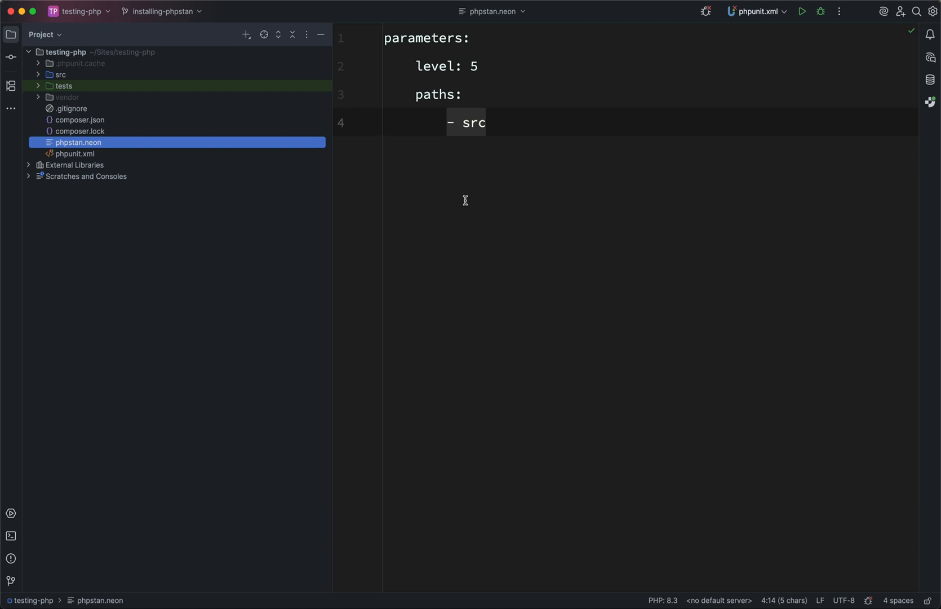
pyautogui.moveTo(54, 79)
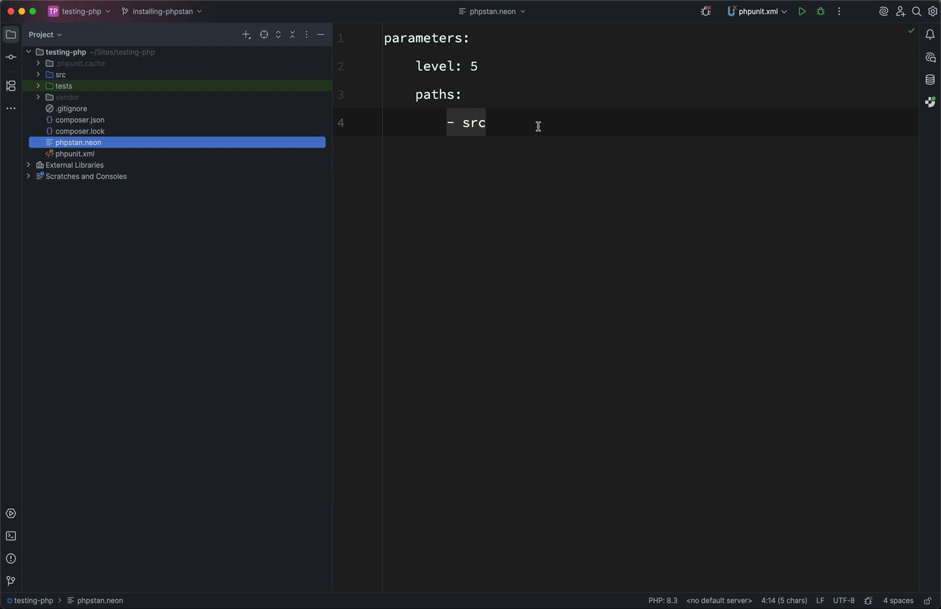
pyautogui.moveTo(452, 71)
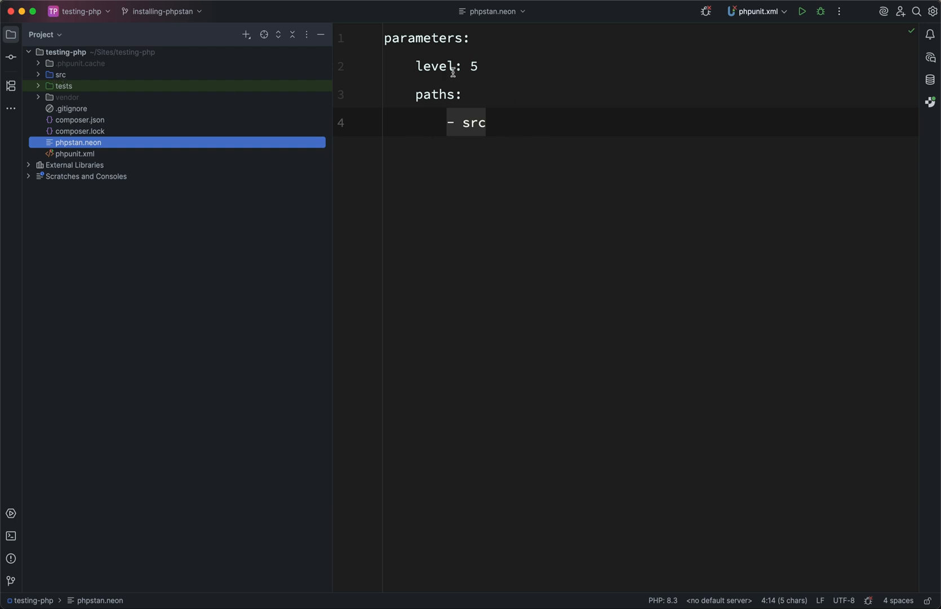
pyautogui.moveTo(379, 95)
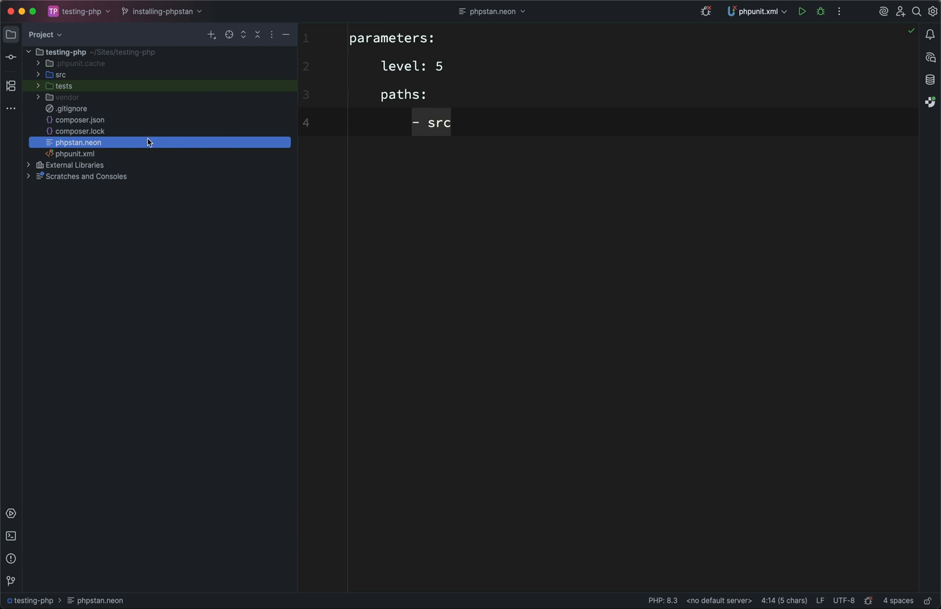
pyautogui.moveTo(324, 127)
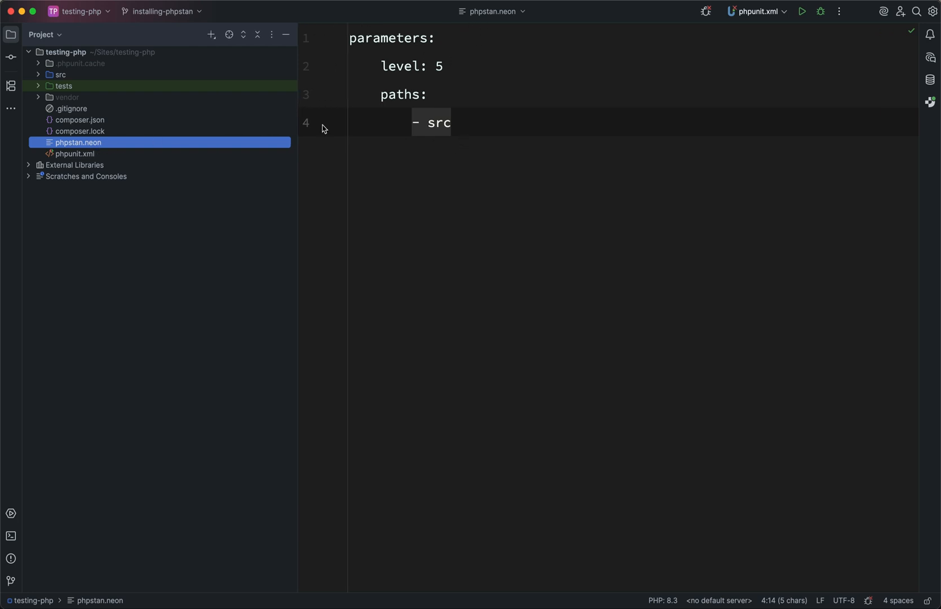
# Override phpstan.neon's file type to YAML
pyautogui.rightClick(77, 142)
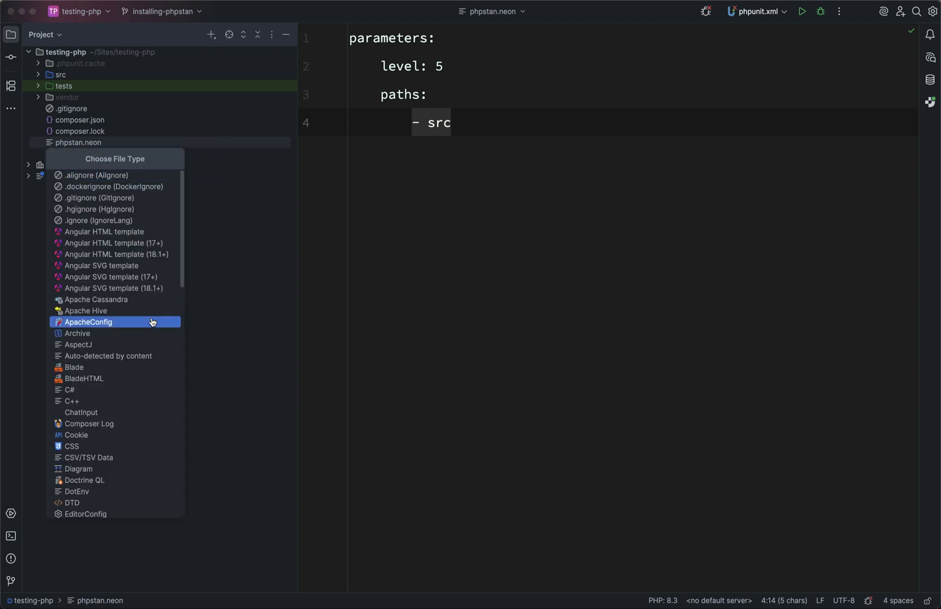
pyautogui.write('yaml')
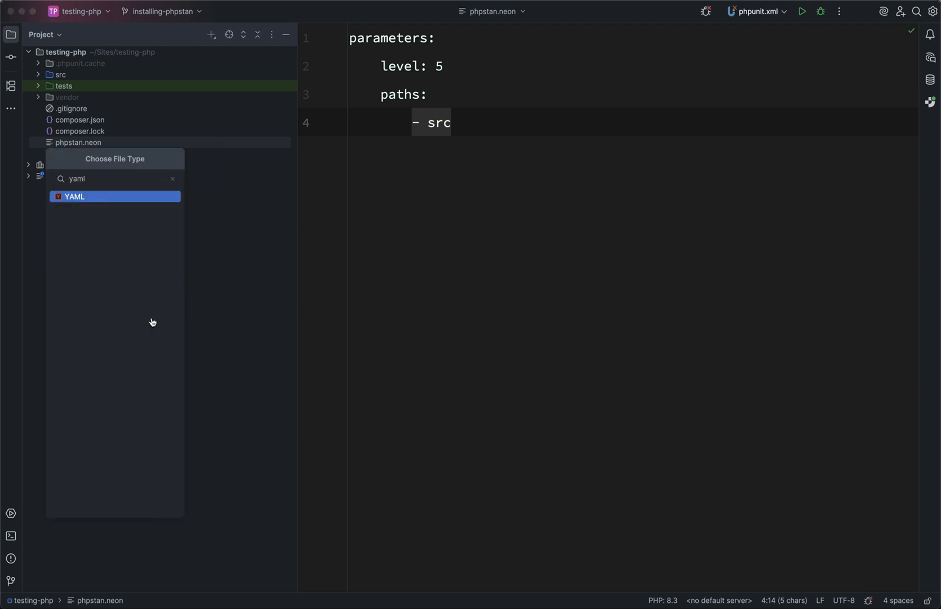
pyautogui.click(74, 196)
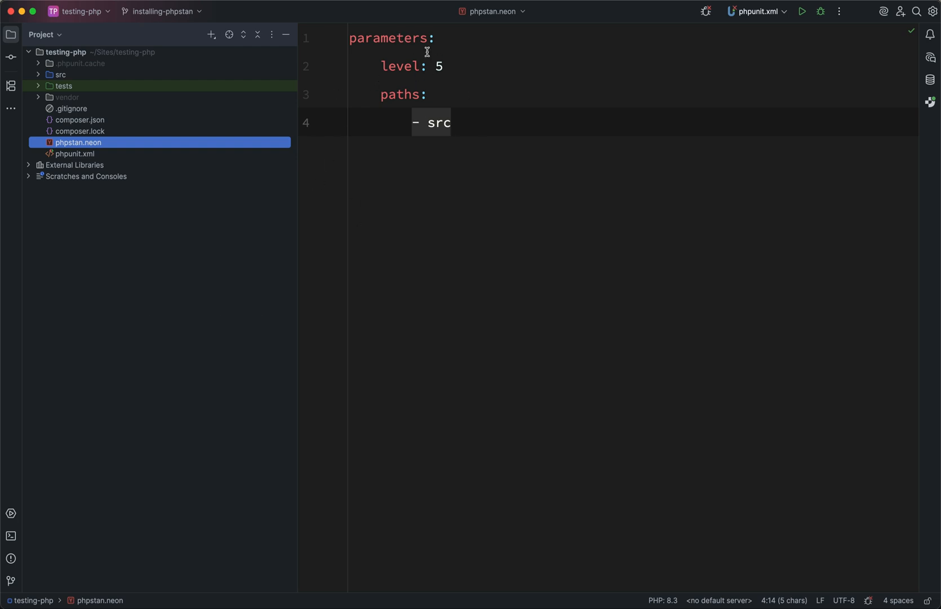
pyautogui.moveTo(443, 164)
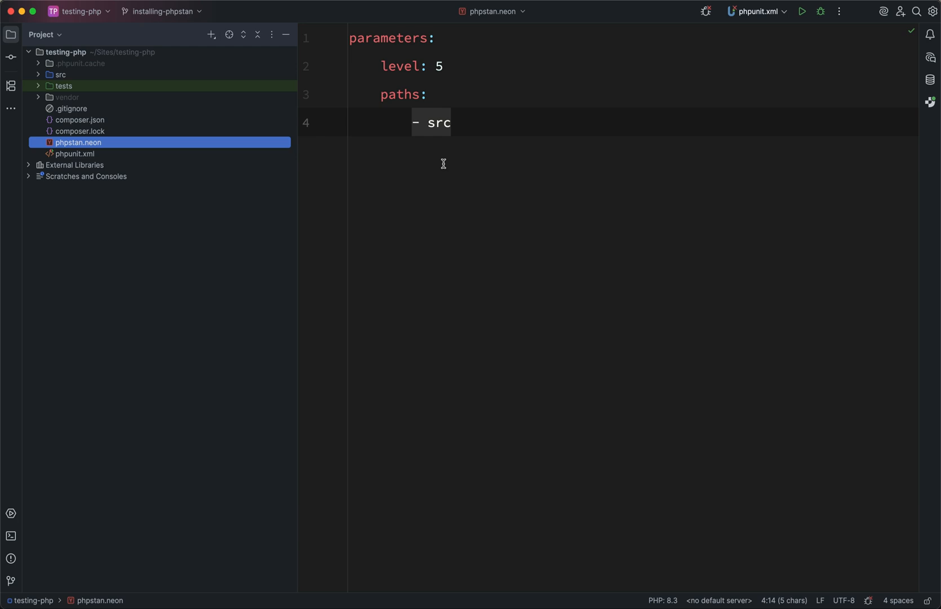
pyautogui.moveTo(483, 180)
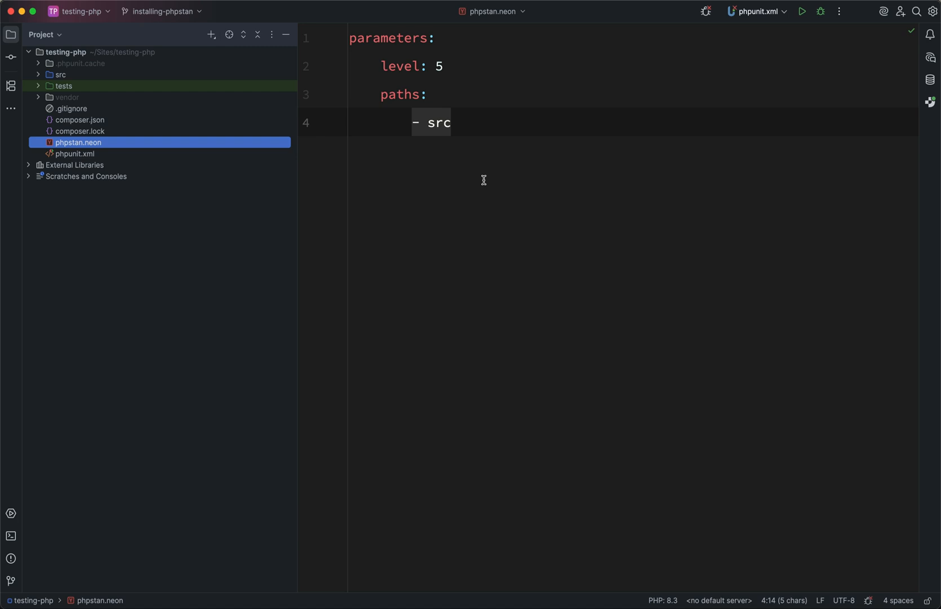
# Open RealWorld/UserRegistrationService.php and duplicate the notifyUser call line to become notify()
pyautogui.click(61, 74)
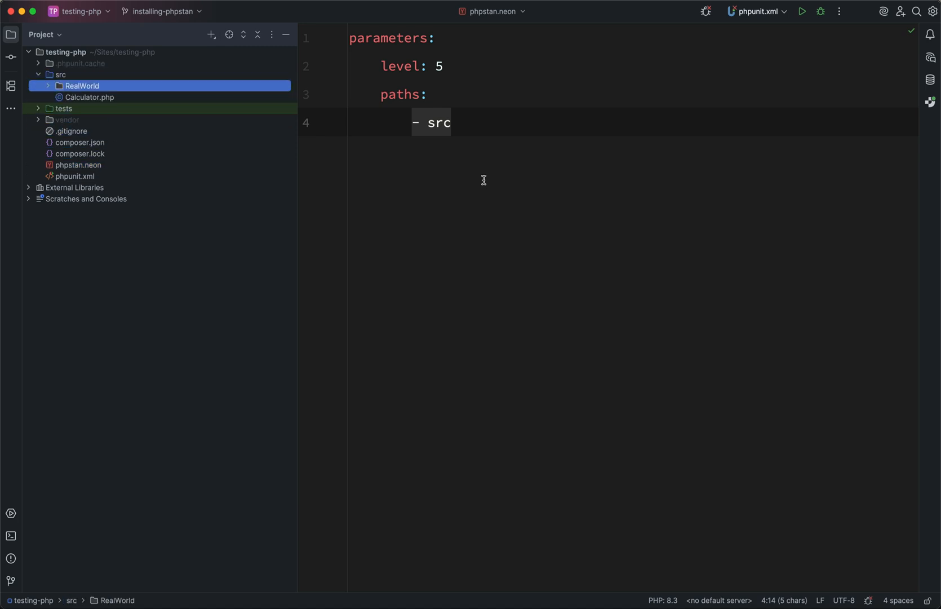
pyautogui.click(47, 85)
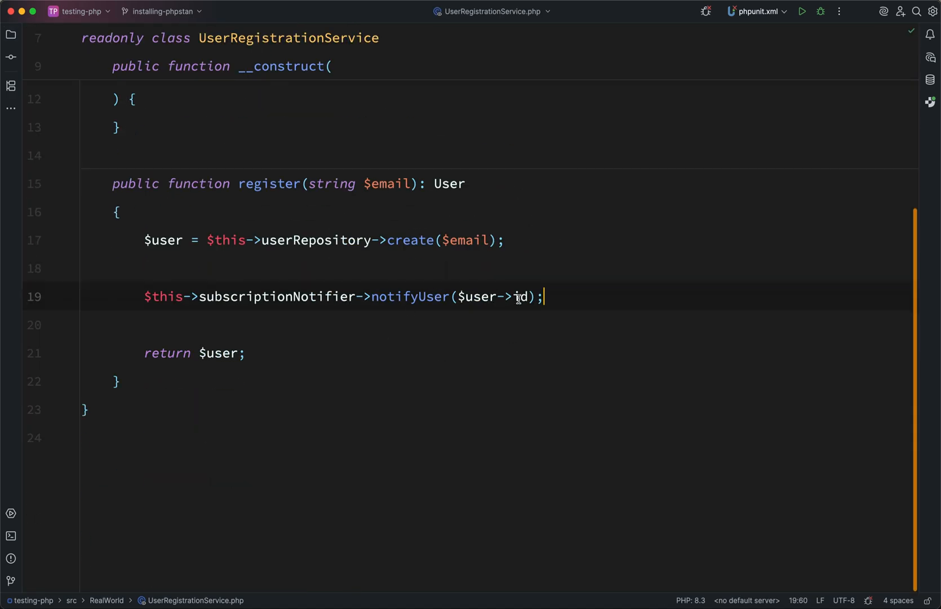
pyautogui.press('cmd+d')
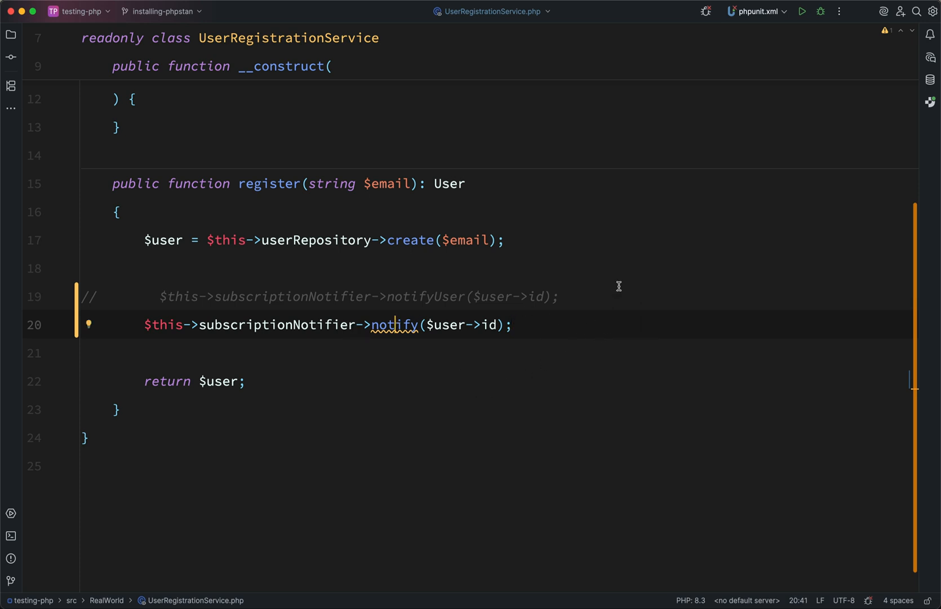
pyautogui.moveTo(627, 284)
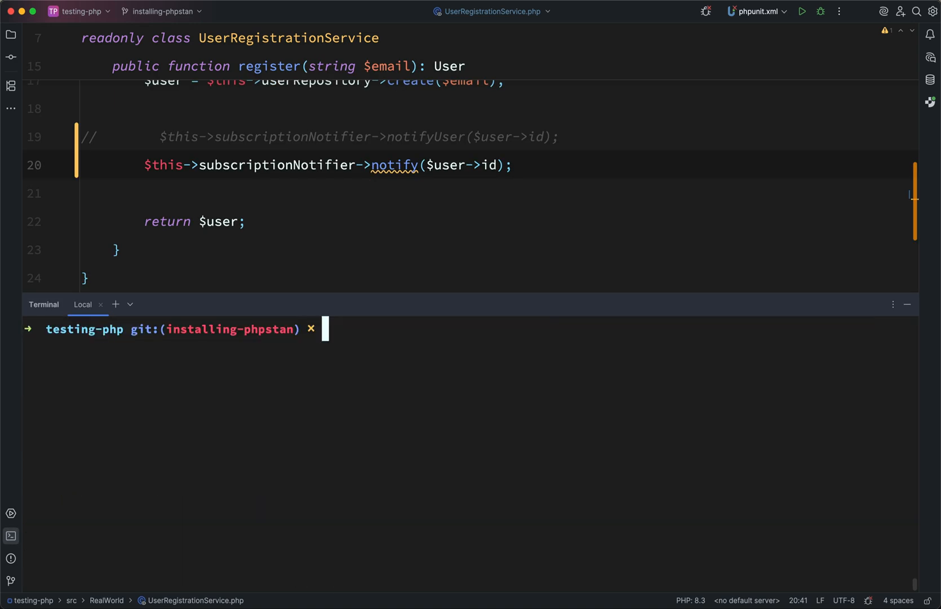
# Run ./vendor/bin/phpstan analyse, which reports undefined SubscriptionNotifier::notify() on line 20
pyautogui.write('./vendor/bin/phpstan analyse')
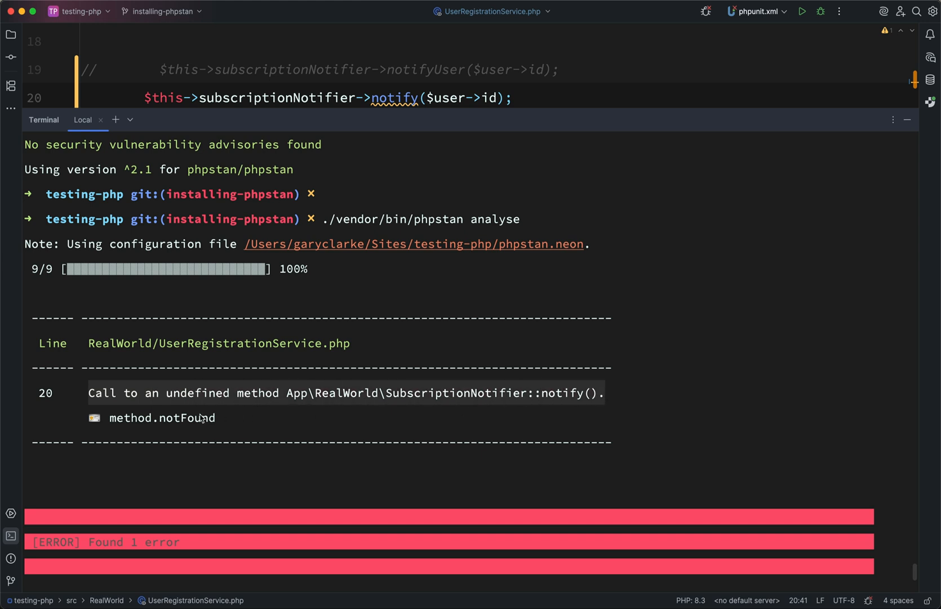
pyautogui.moveTo(370, 312)
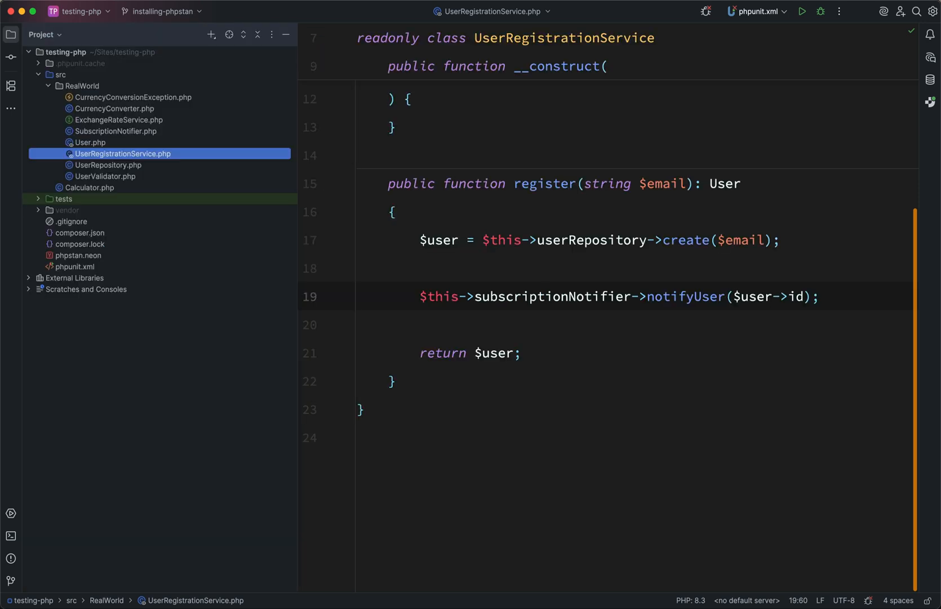
# Collapse the src folder and open composer.json from the project root
pyautogui.click(59, 75)
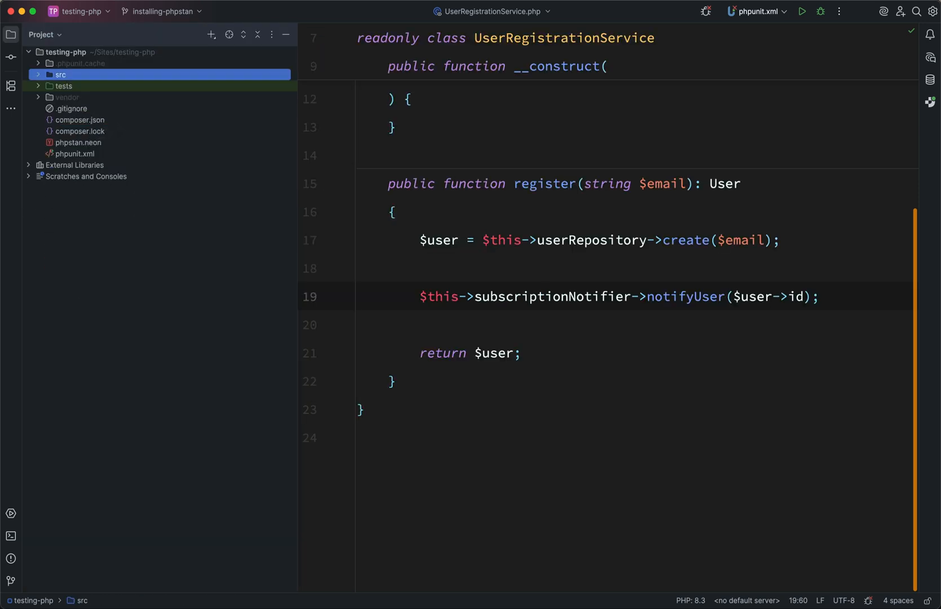
pyautogui.click(73, 109)
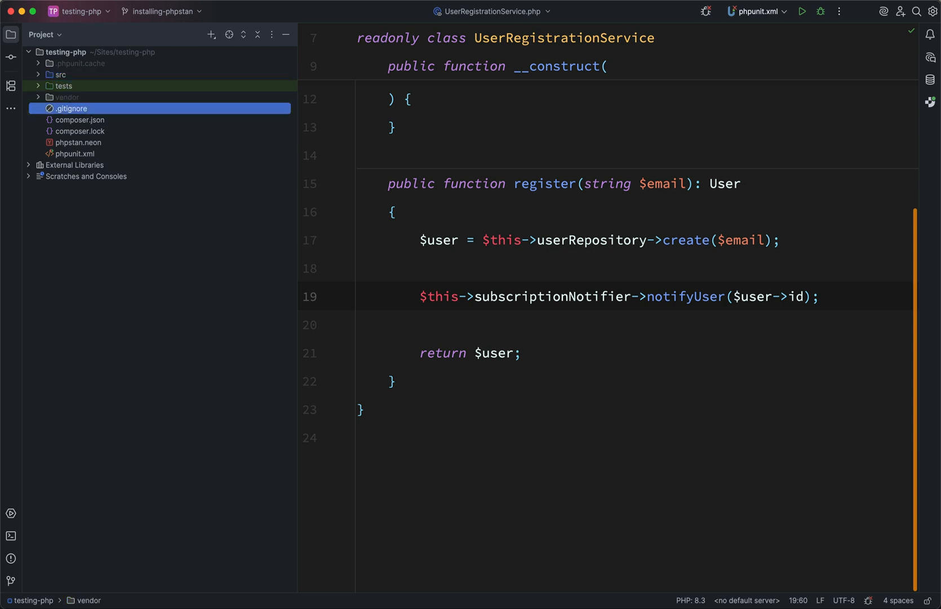
pyautogui.click(80, 119)
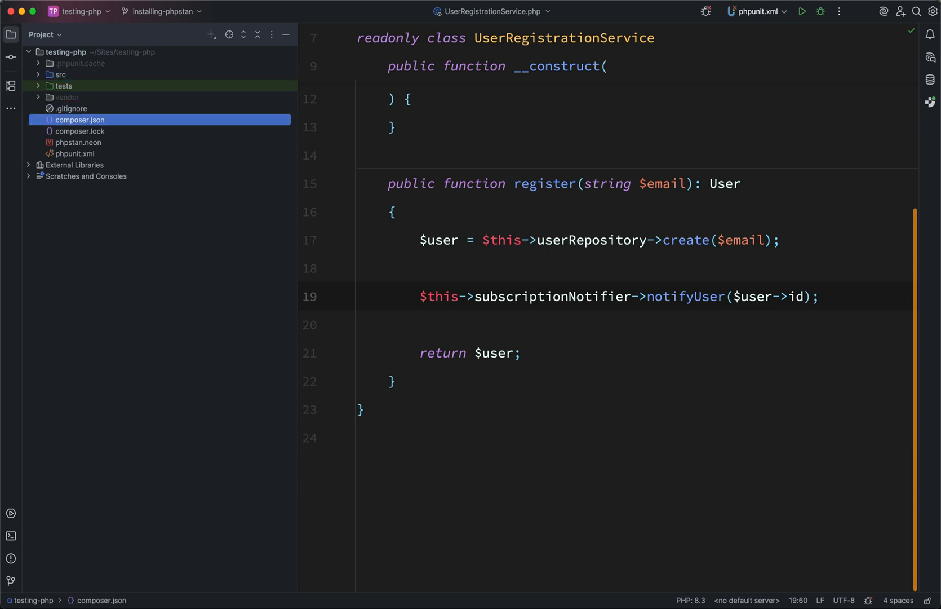
pyautogui.click(80, 120)
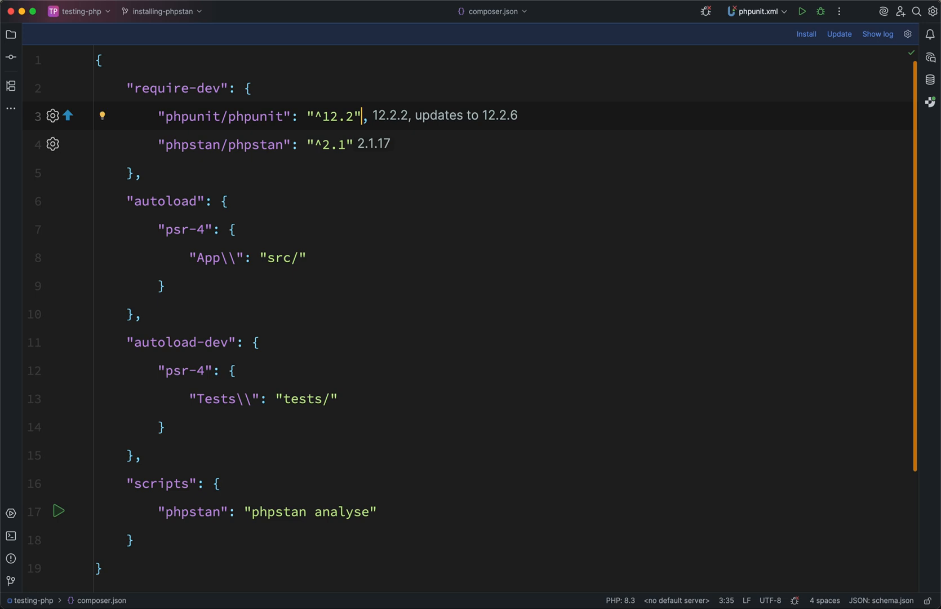
pyautogui.moveTo(469, 377)
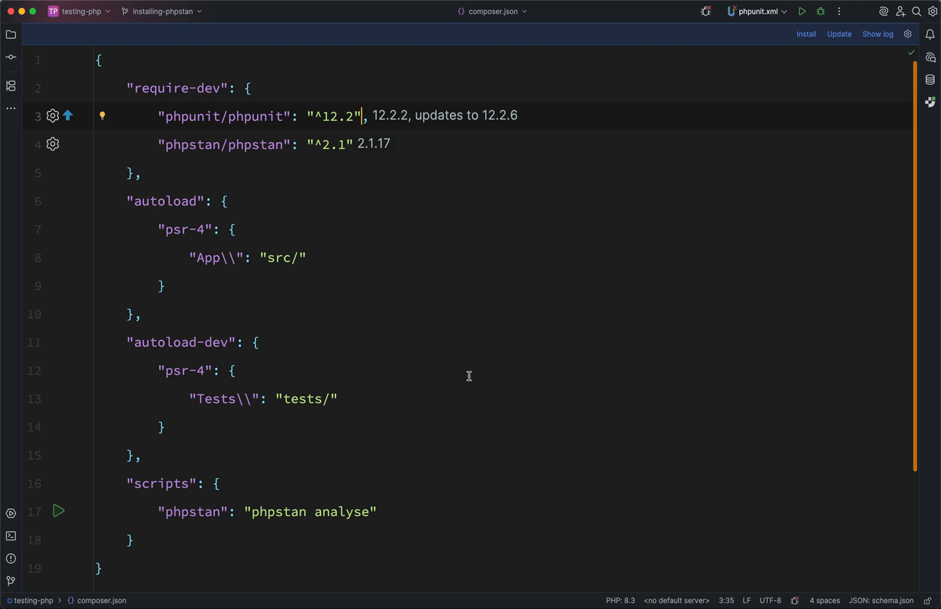
# Highlight the phpstan script in composer.json's scripts section and bring up the terminal
pyautogui.scroll(-3)
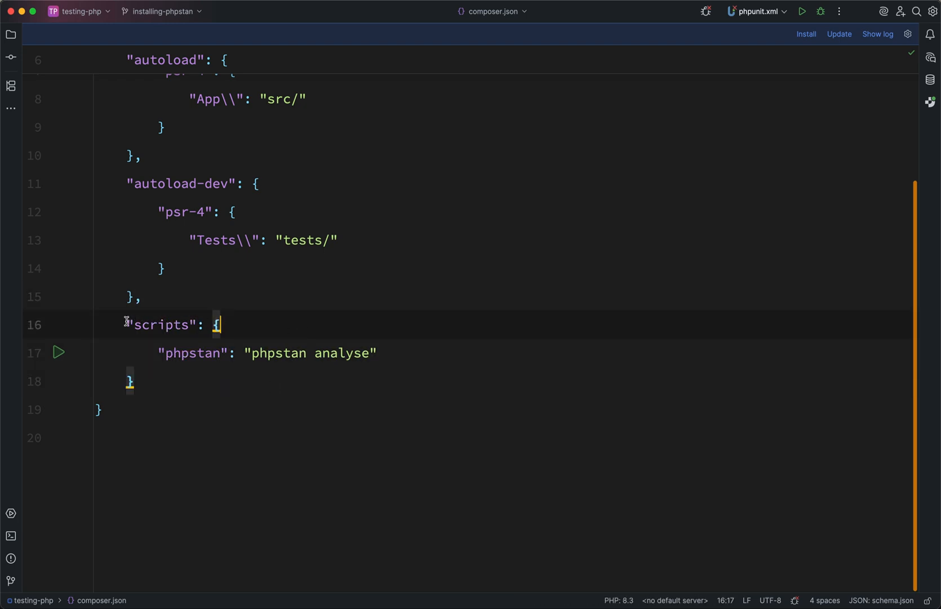
pyautogui.doubleClick(158, 324)
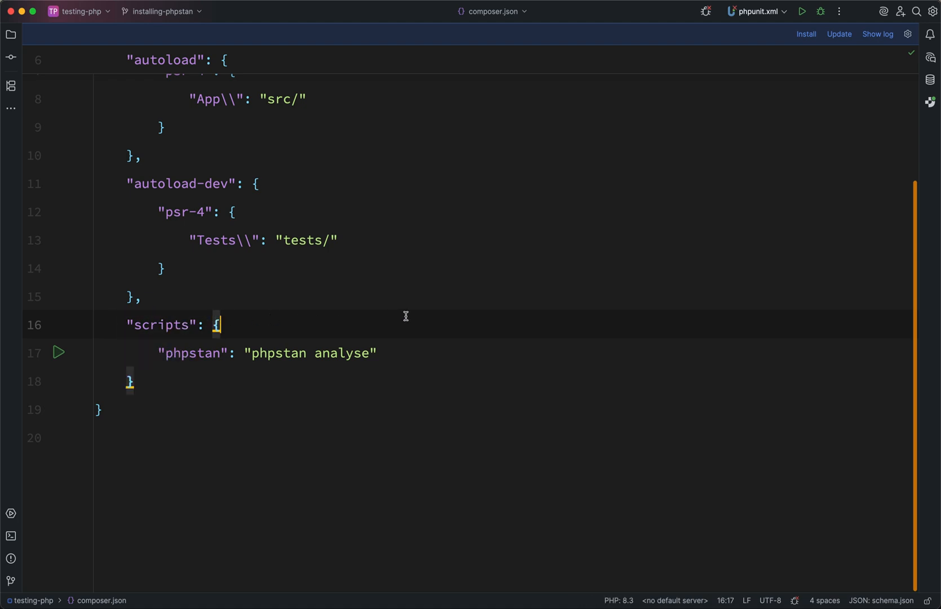
pyautogui.doubleClick(193, 352)
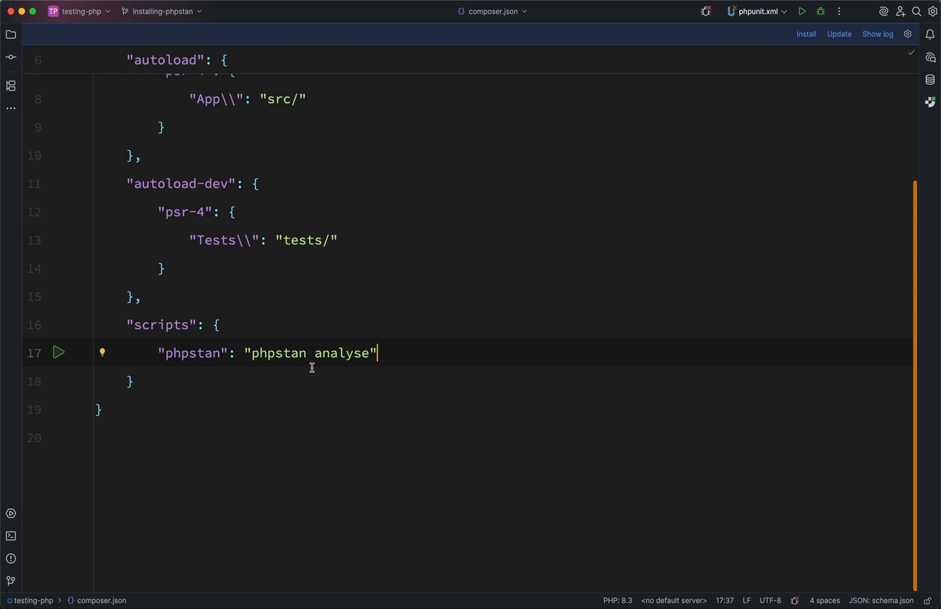
pyautogui.moveTo(351, 365)
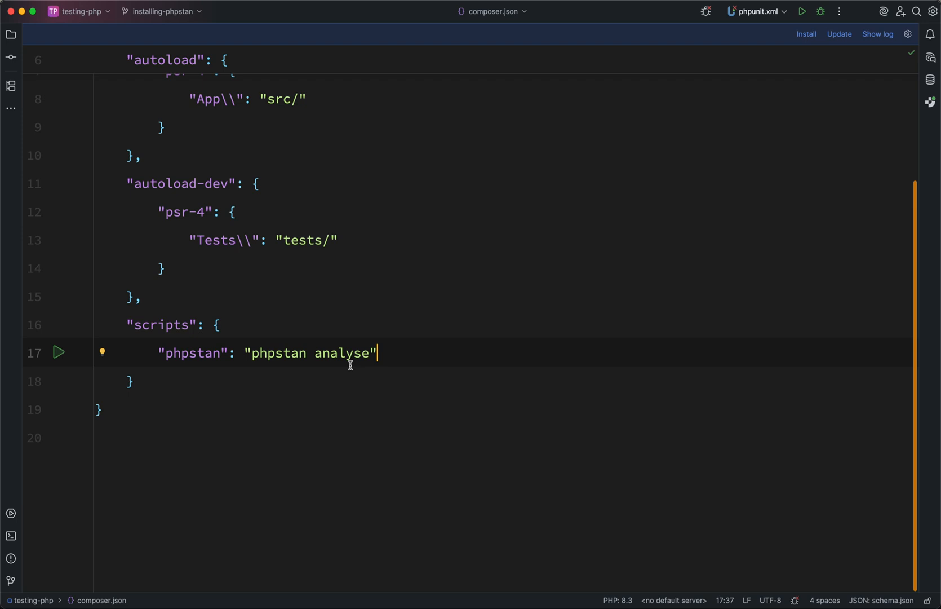
pyautogui.doubleClick(192, 352)
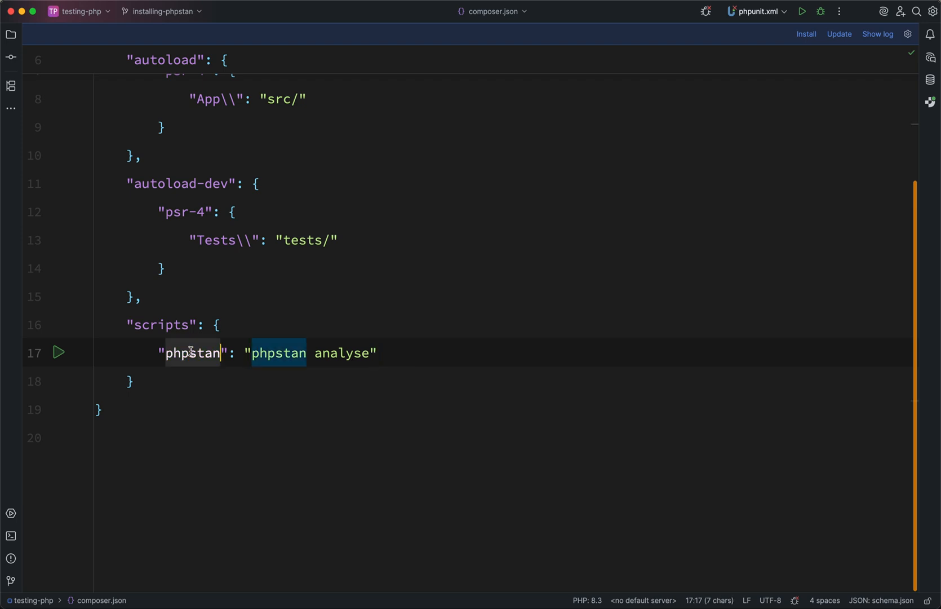
pyautogui.moveTo(276, 353)
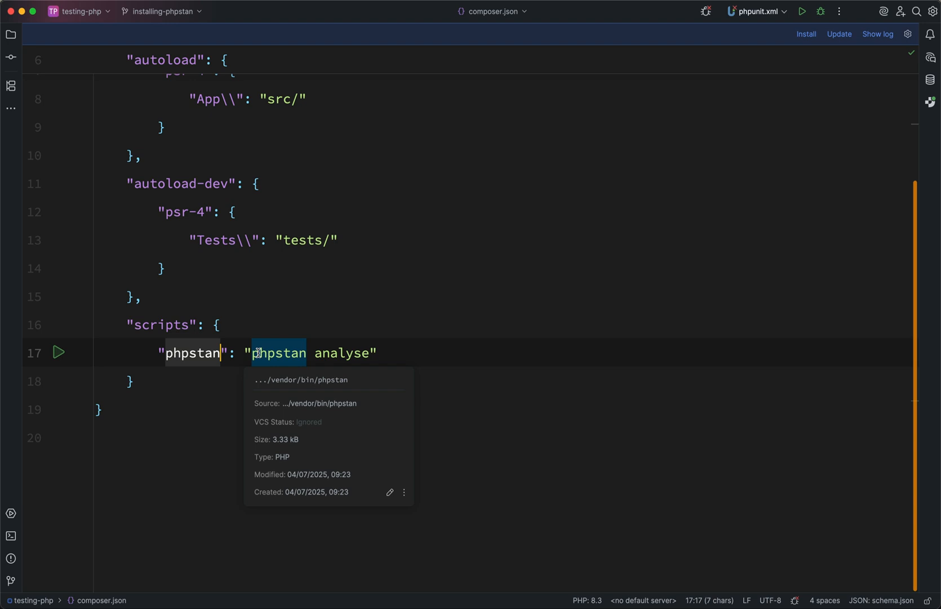
pyautogui.click(10, 536)
pyautogui.write('c')
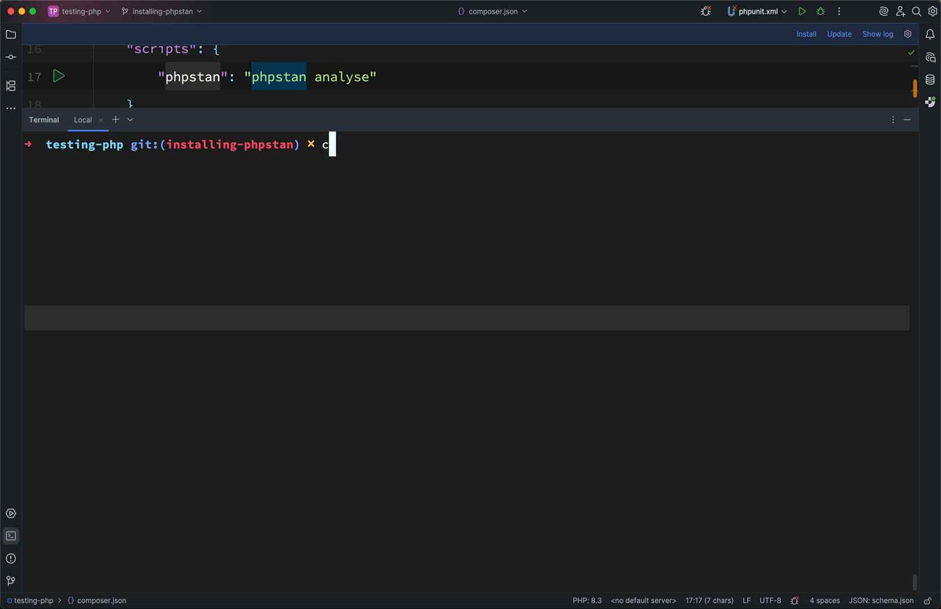
# Run composer phpstan, which analyses 9 files and reports no errors
pyautogui.write('omposer')
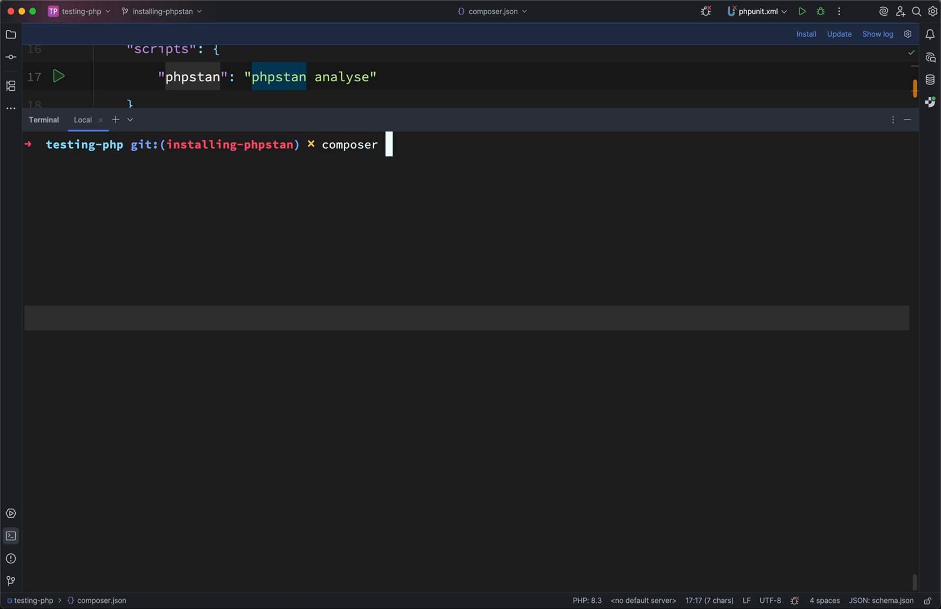
pyautogui.write('phpst')
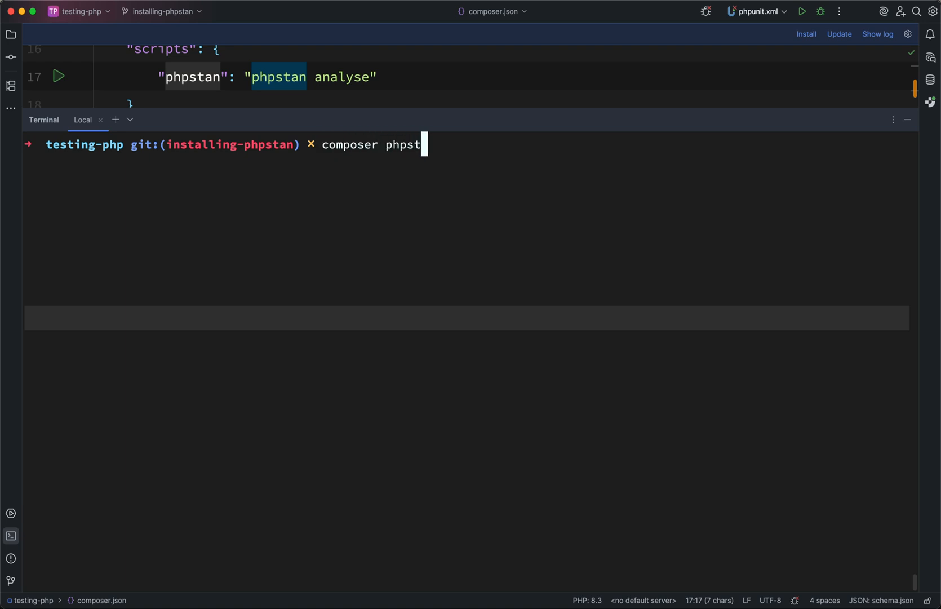
pyautogui.write('a')
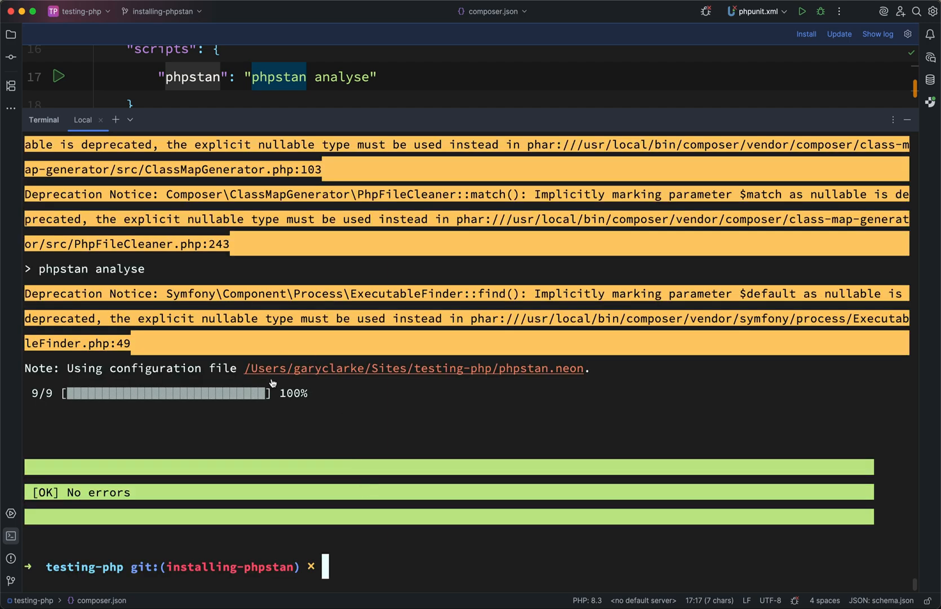
pyautogui.moveTo(295, 280)
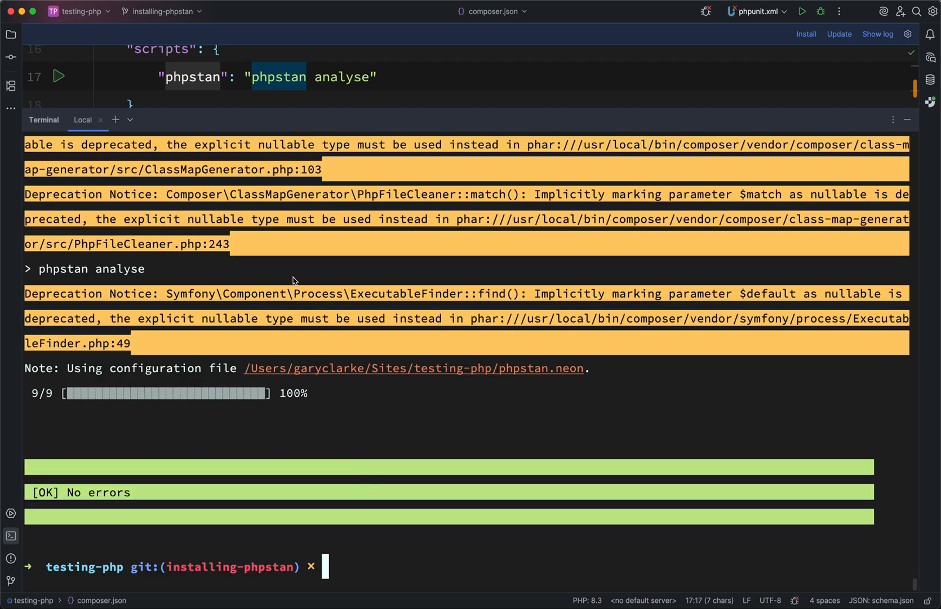